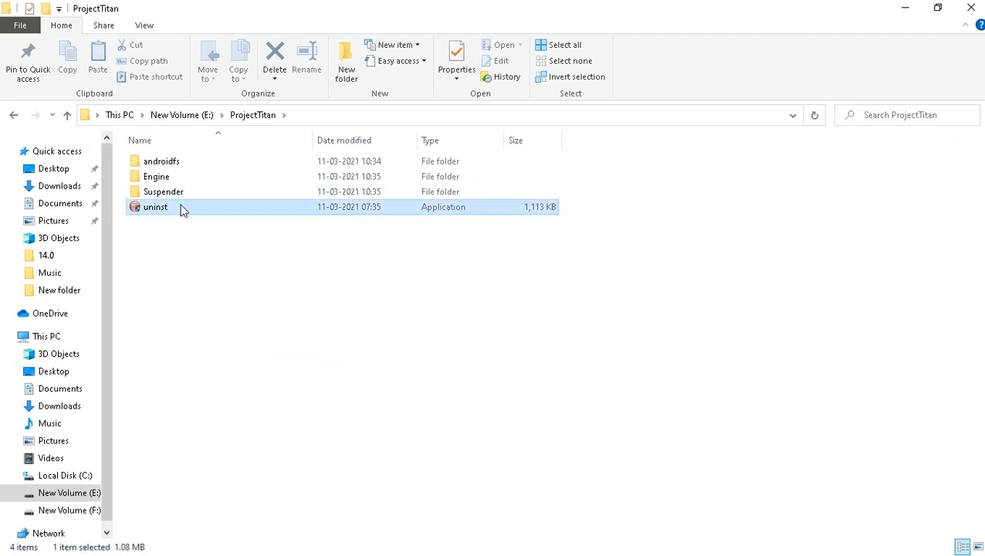
Run the uninst application in E:\ProjectTitan and confirm removing SmartGaGa 1.1
{"action": "right_click", "coordinate": [155, 207]}
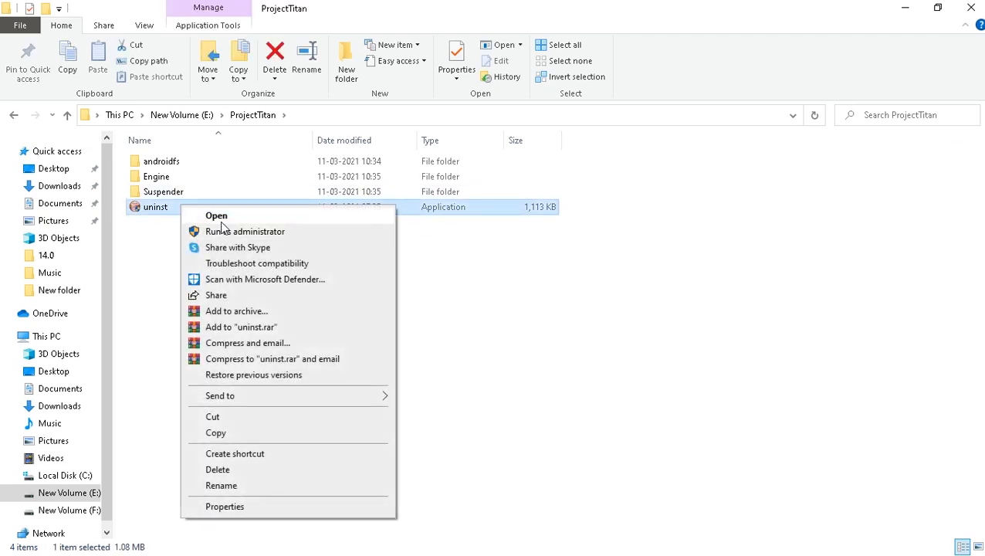
{"action": "left_click", "coordinate": [217, 216]}
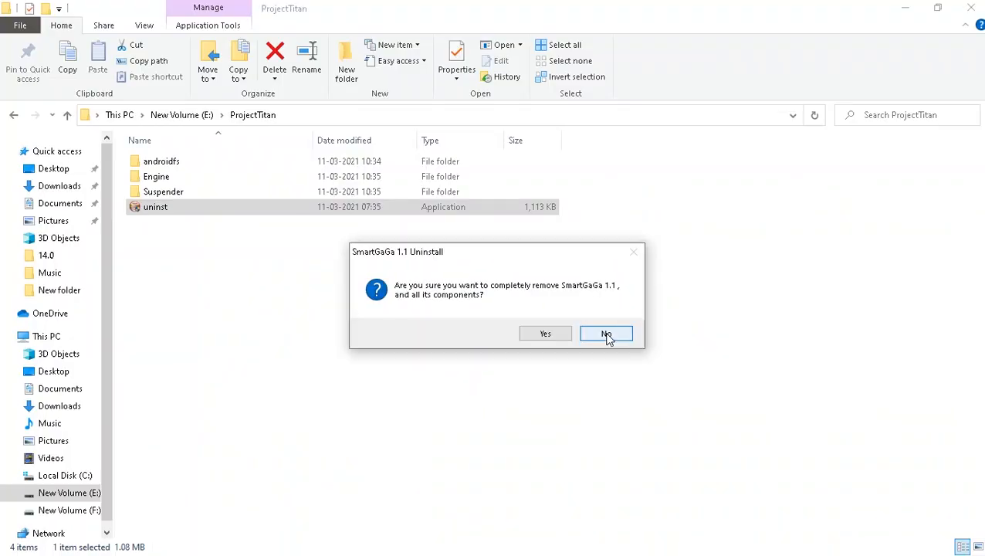
{"action": "left_click", "coordinate": [545, 332]}
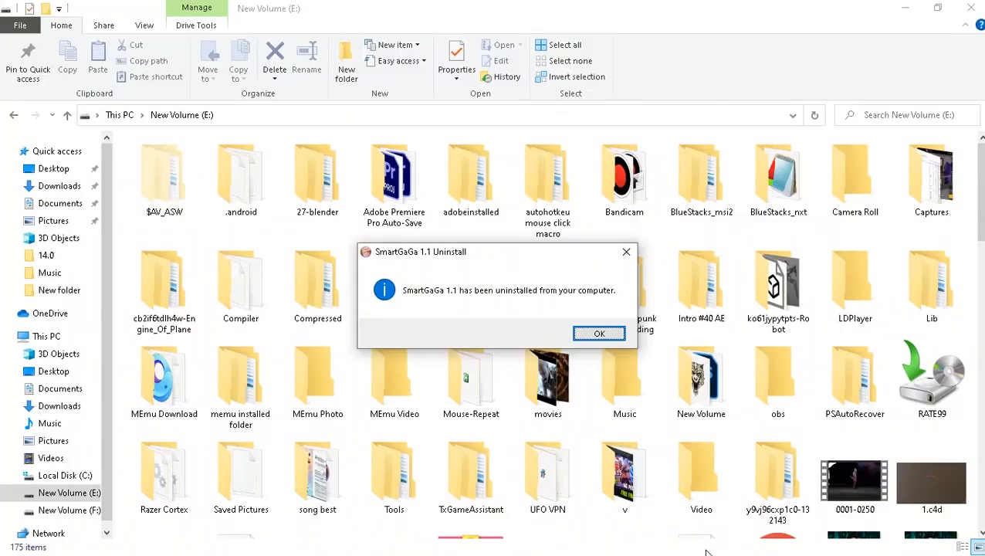
Dismiss the uninstall message and delete the HKEY_CURRENT_USER\SOFTWARE\SmartGaGa registry key
{"action": "left_click", "coordinate": [599, 332]}
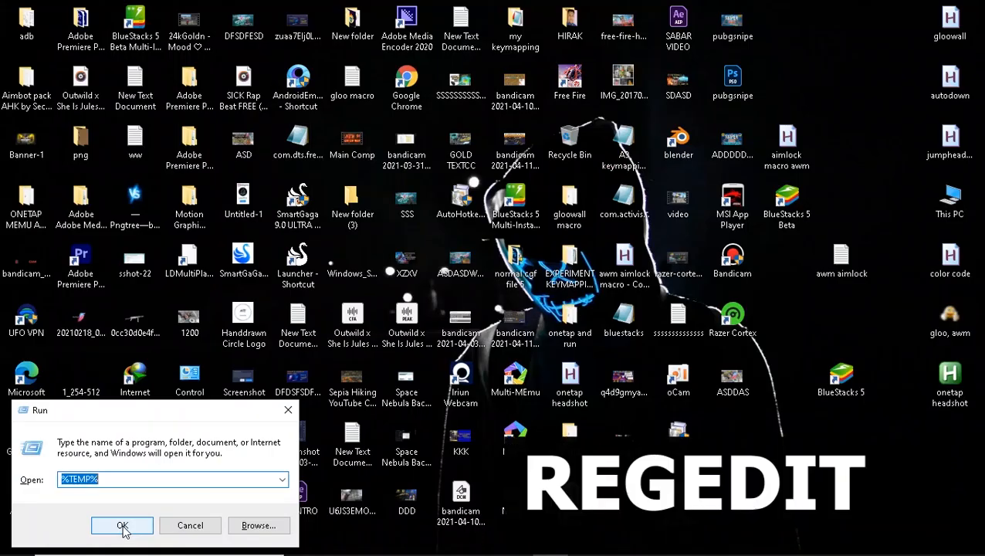
{"action": "left_click", "coordinate": [122, 525]}
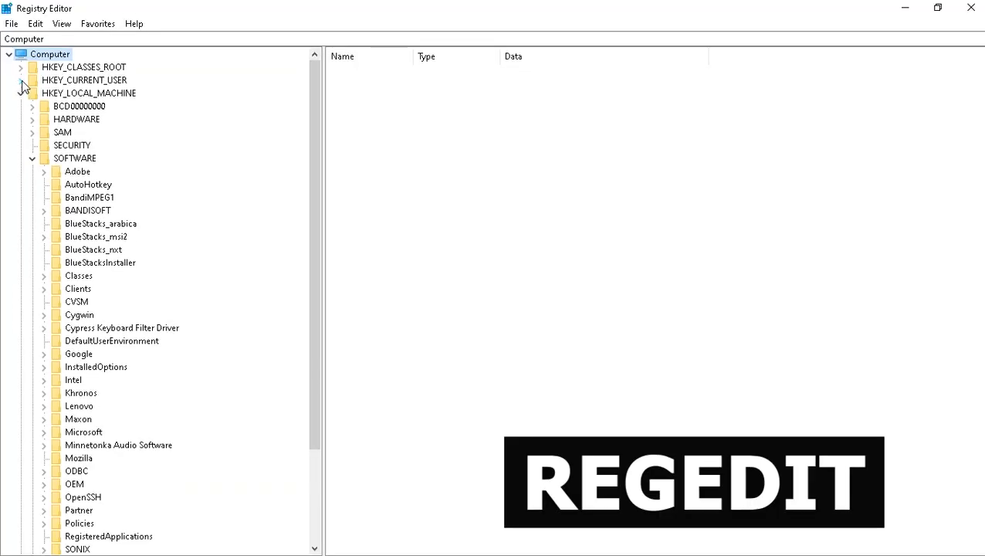
{"action": "left_click", "coordinate": [21, 79]}
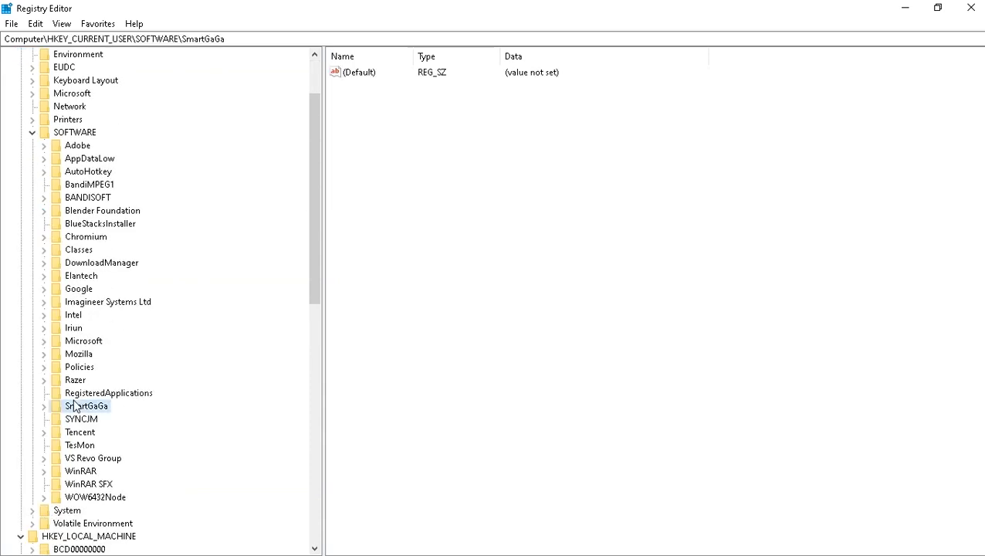
{"action": "right_click", "coordinate": [85, 405]}
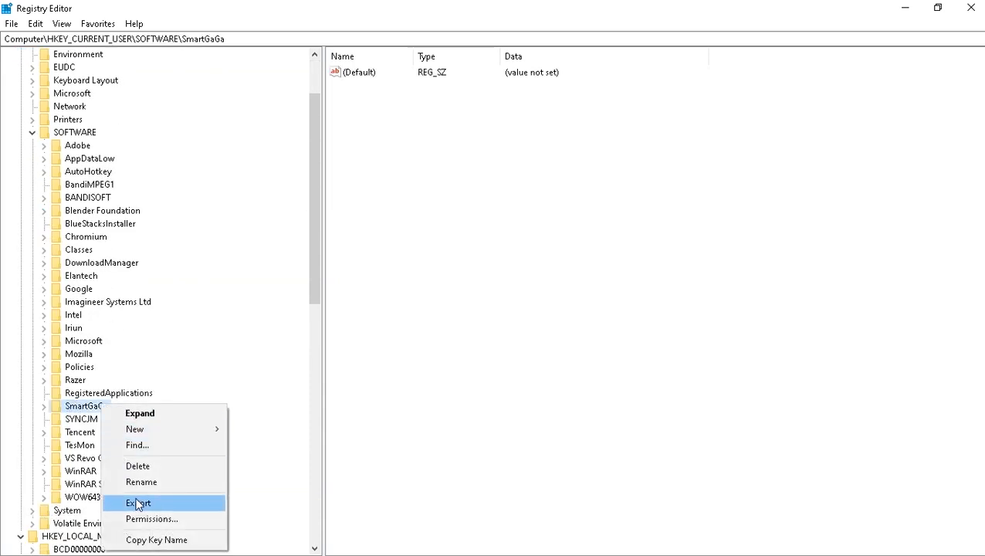
{"action": "left_click", "coordinate": [137, 466]}
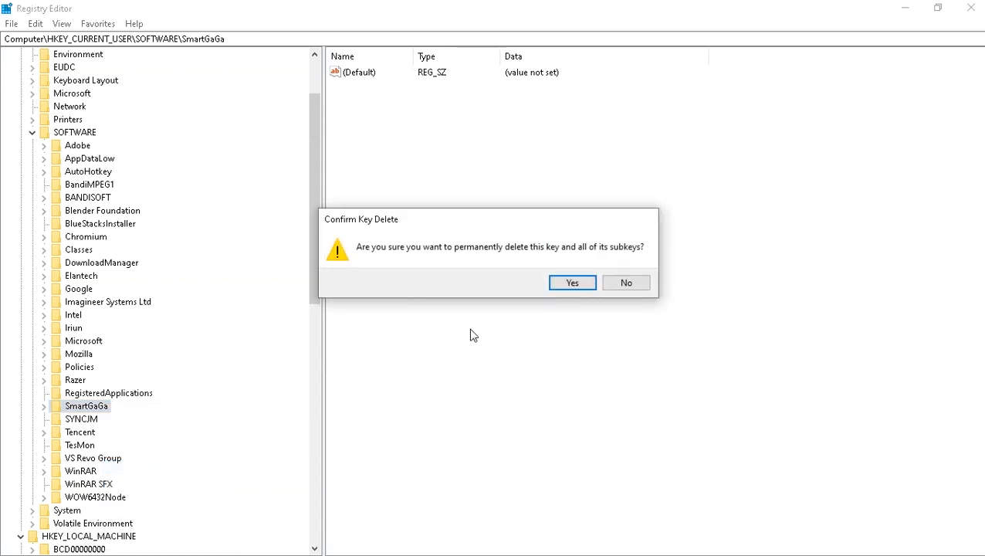
{"action": "left_click", "coordinate": [571, 283]}
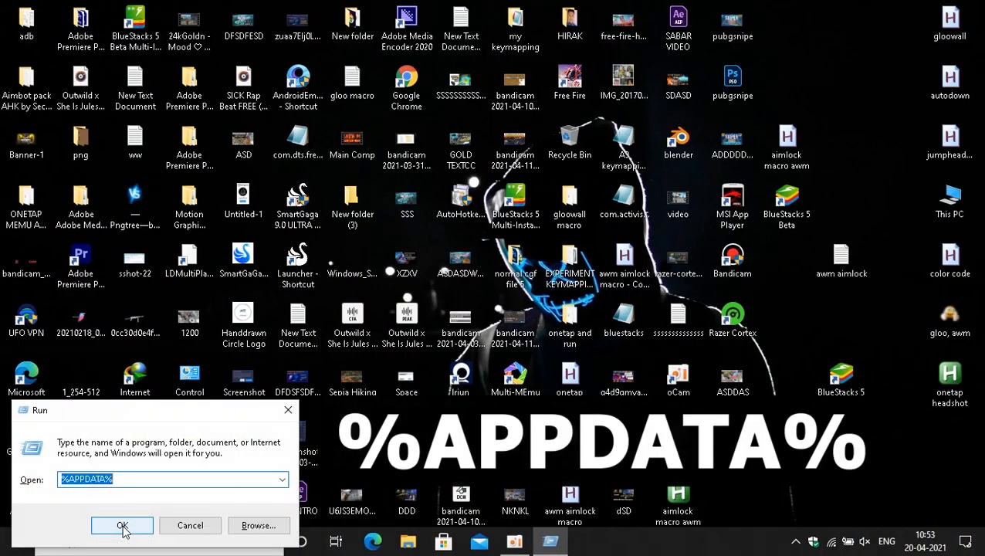
Open %APPDATA% Roaming and select the leftover SmartGaGa folder for deletion
{"action": "left_click", "coordinate": [122, 525]}
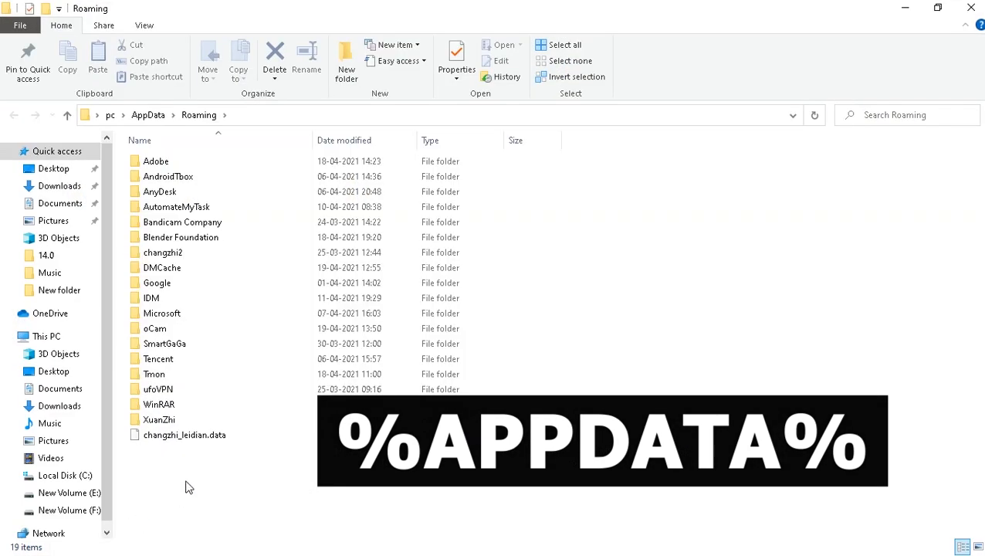
{"action": "left_click", "coordinate": [165, 344]}
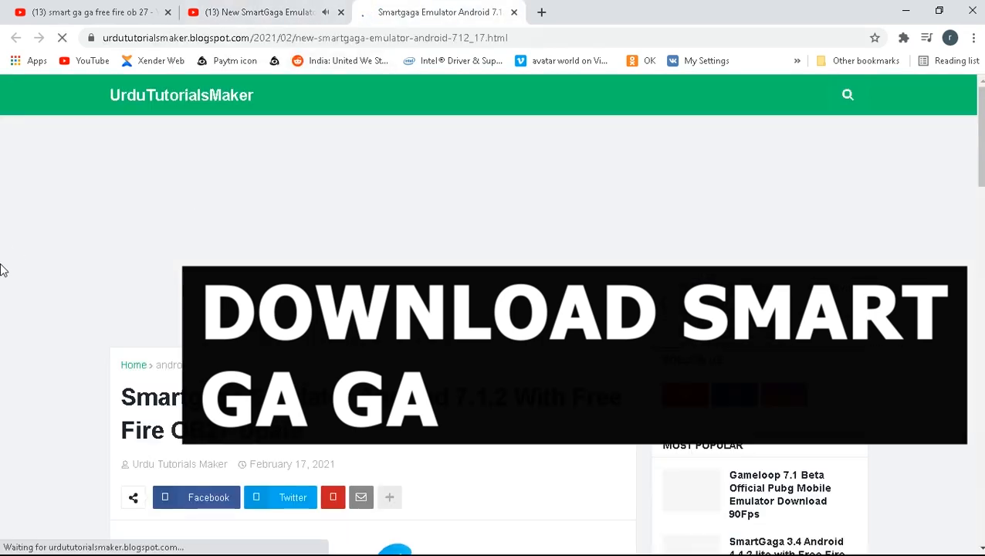
Start the SmartGaGa 7.1.2 with Free Fire OB27 Update download from the page
{"action": "scroll", "scroll_direction": "down", "scroll_amount": 3}
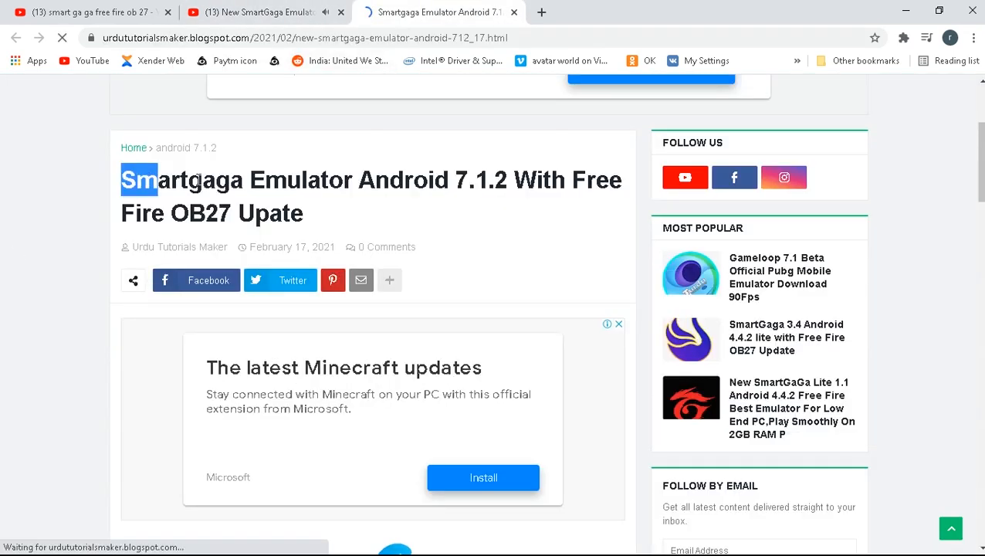
{"action": "scroll", "scroll_direction": "down", "scroll_amount": 3}
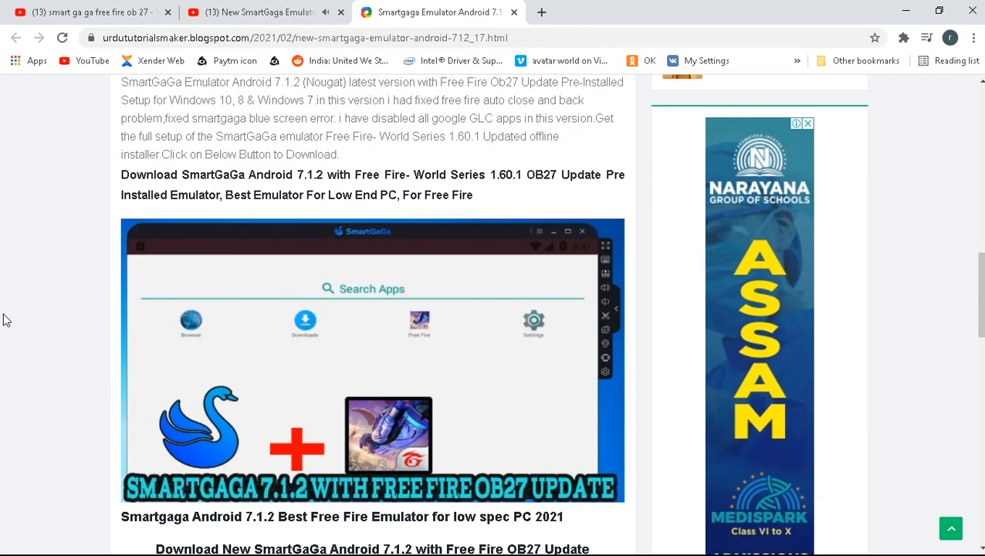
{"action": "scroll", "scroll_direction": "down", "scroll_amount": 3}
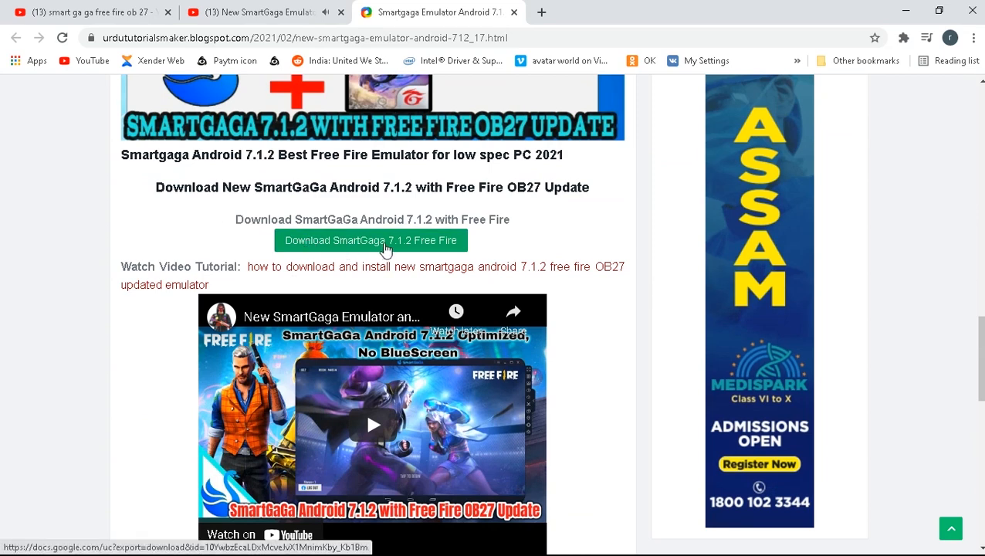
{"action": "left_click", "coordinate": [371, 240]}
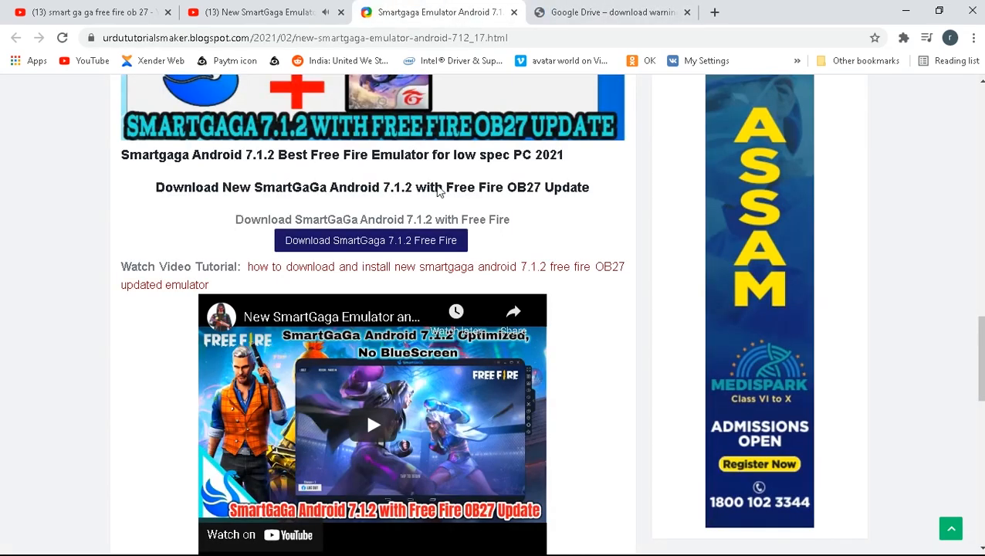
{"action": "mouse_move", "coordinate": [170, 205]}
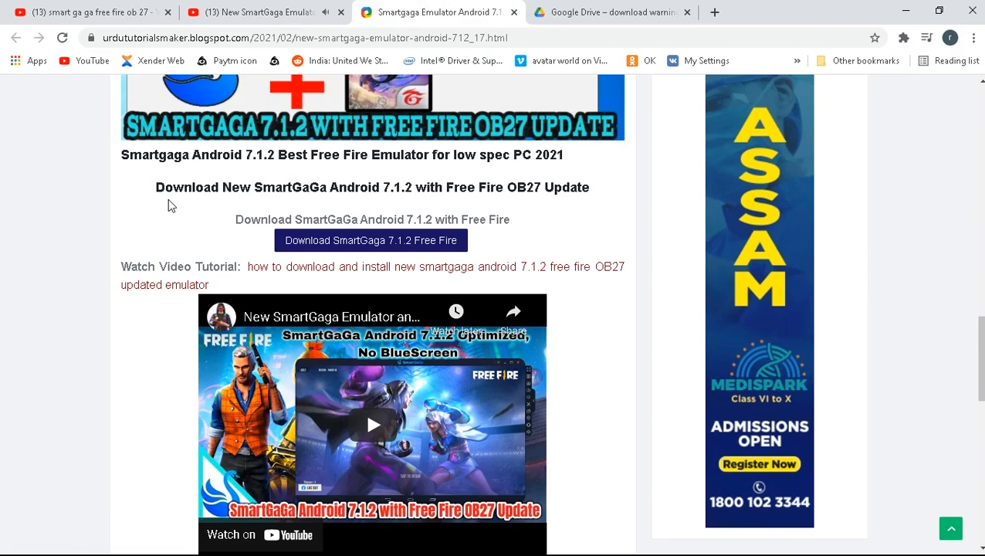
{"action": "scroll", "scroll_direction": "down", "scroll_amount": 3}
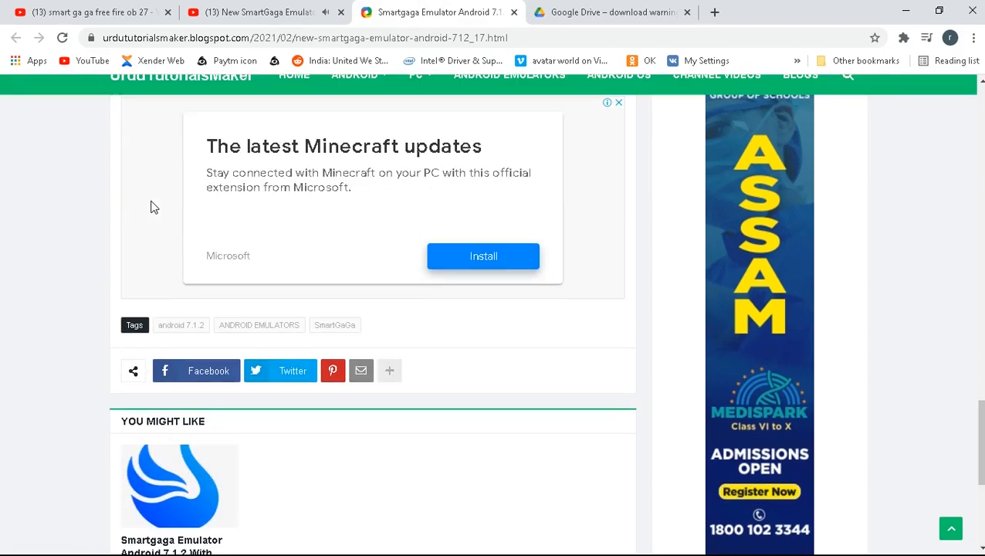
Download anyway past the Google Drive warning and save the installer to F:\software
{"action": "left_click", "coordinate": [610, 12]}
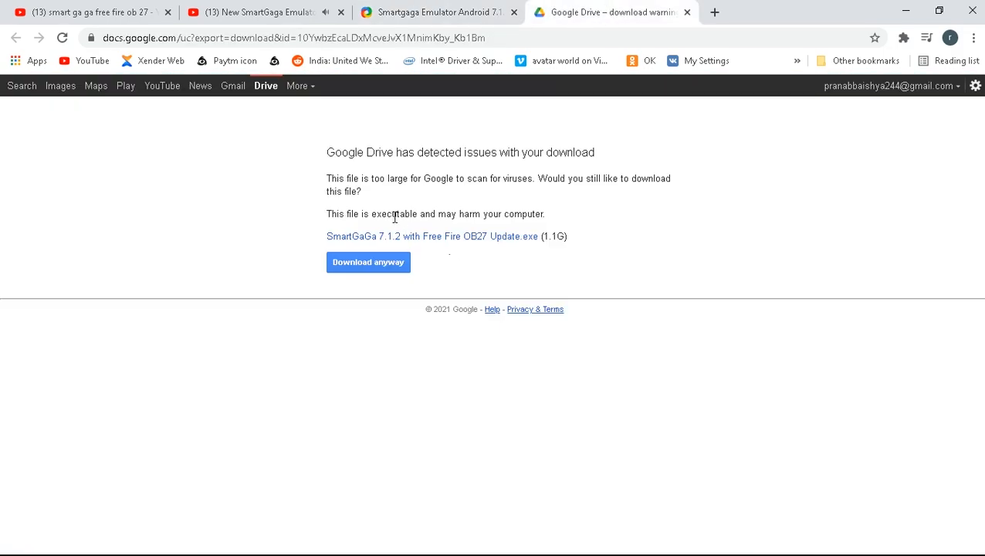
{"action": "left_click", "coordinate": [368, 261]}
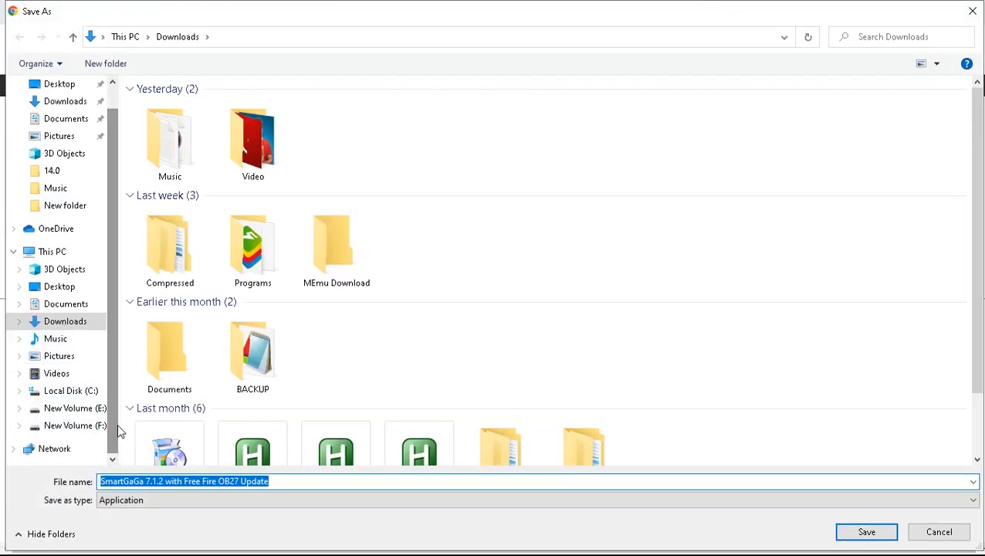
{"action": "left_click", "coordinate": [76, 425]}
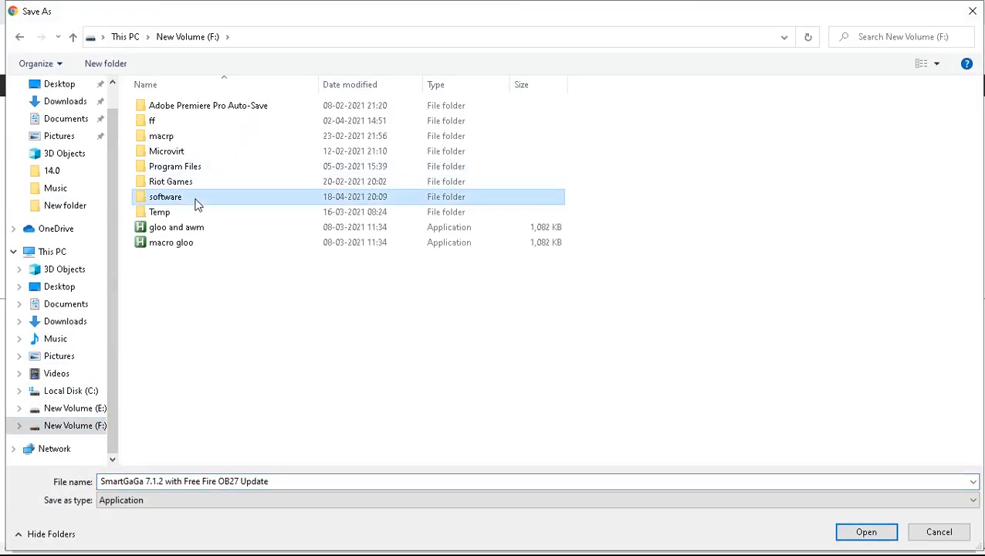
{"action": "double_click", "coordinate": [166, 196]}
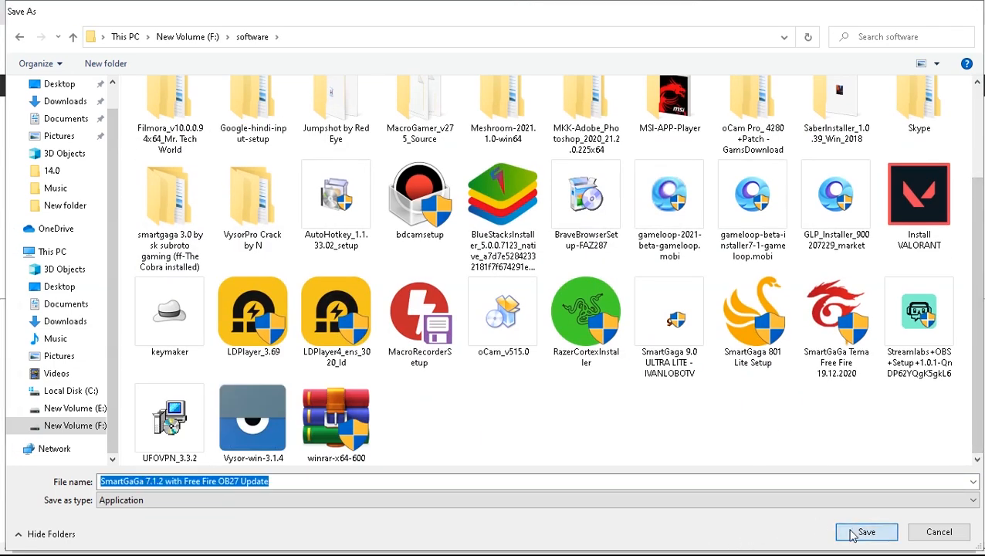
{"action": "left_click", "coordinate": [866, 532]}
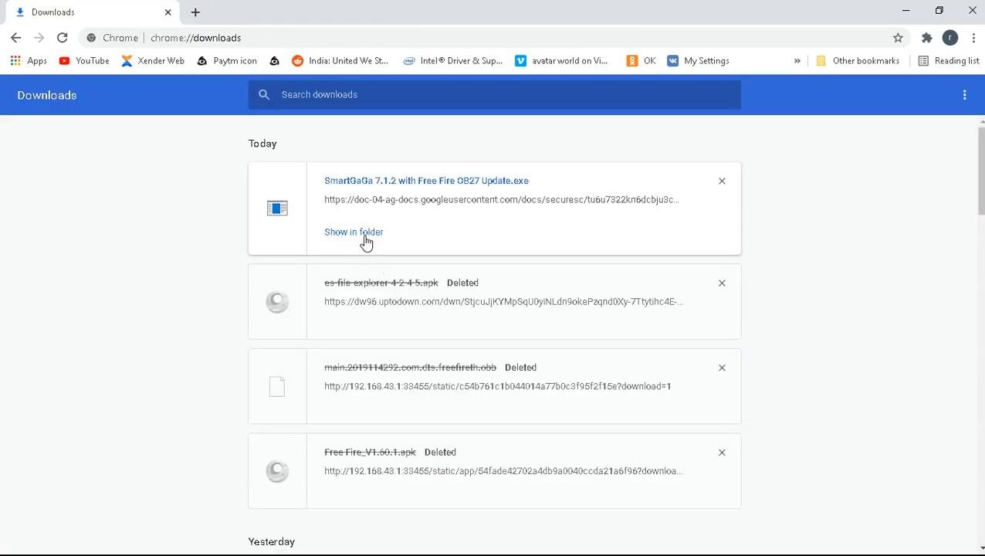
Launch the downloaded installer, choose E:\ as install folder, and start installing
{"action": "left_click", "coordinate": [354, 231]}
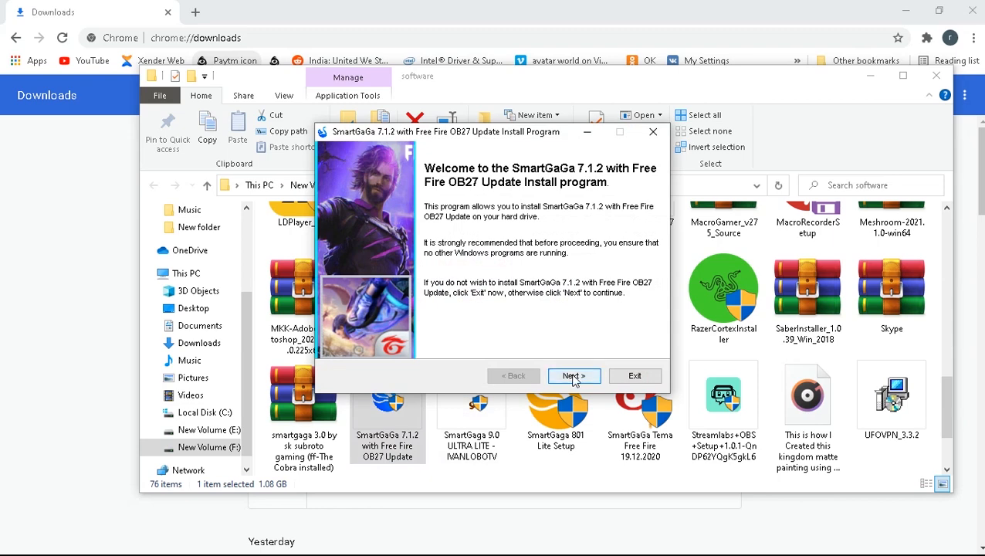
{"action": "left_click", "coordinate": [573, 376]}
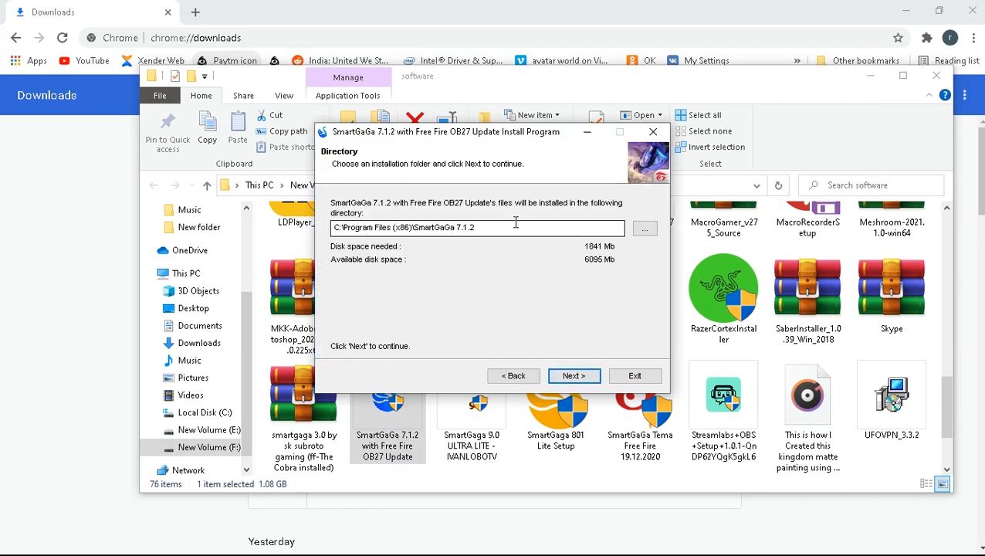
{"action": "left_click", "coordinate": [645, 228]}
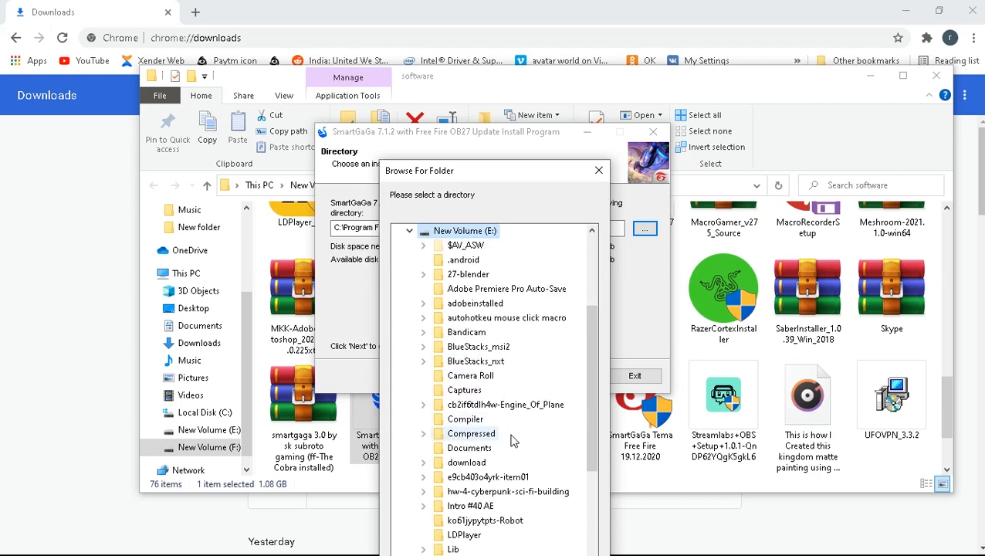
{"action": "left_click_drag", "start_coordinate": [494, 170], "coordinate": [513, 27]}
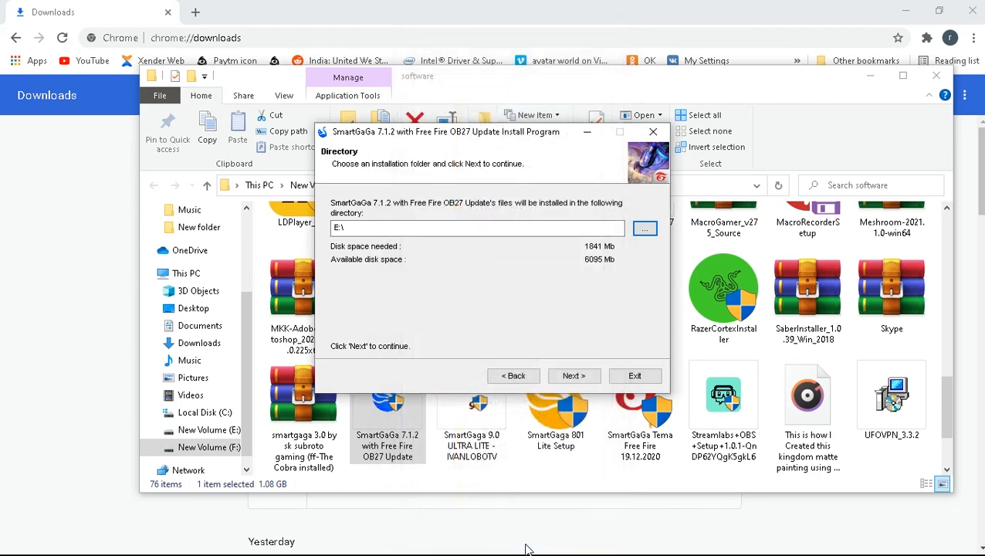
{"action": "left_click", "coordinate": [574, 375]}
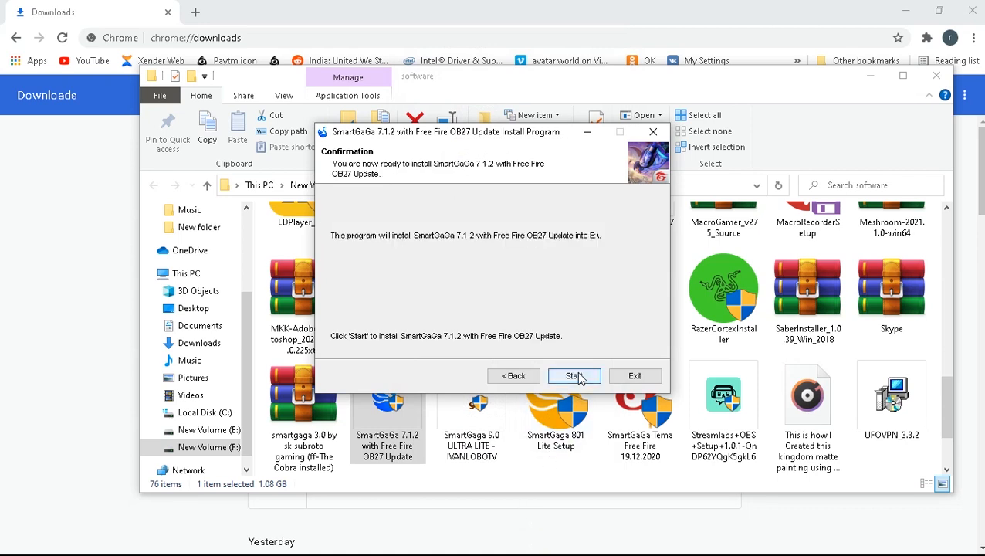
{"action": "left_click", "coordinate": [574, 375]}
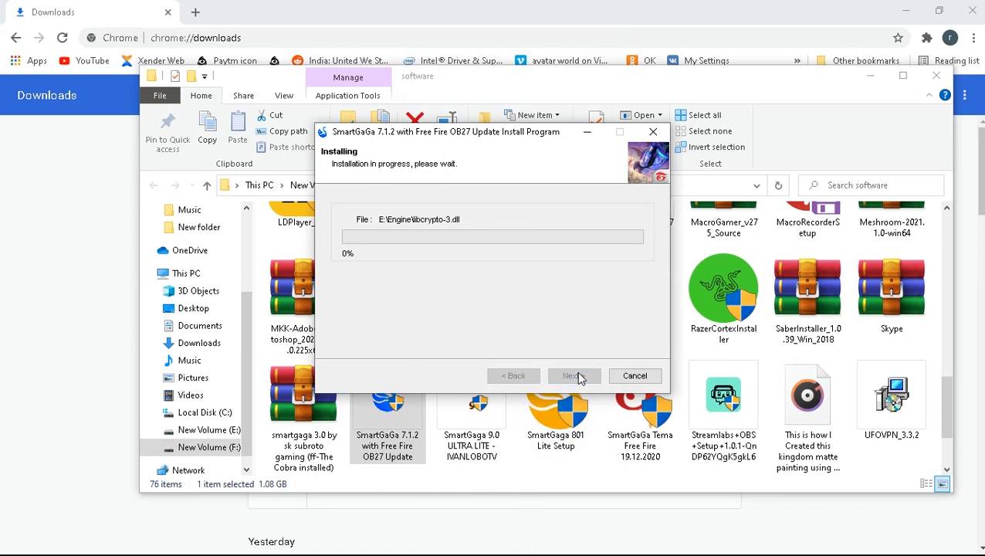